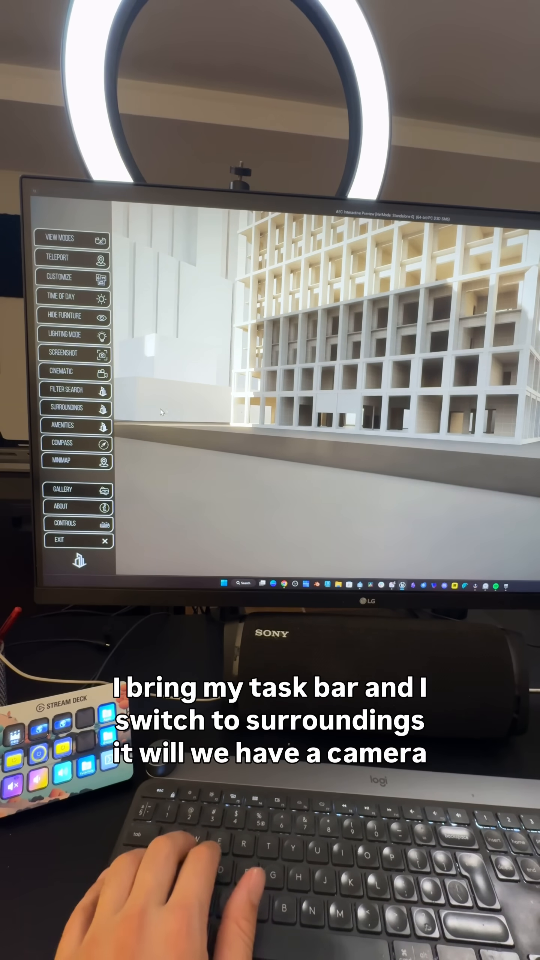
Show the labelled city surroundings overview, then switch to the tower's labelled amenities view.
left_click(76, 407)
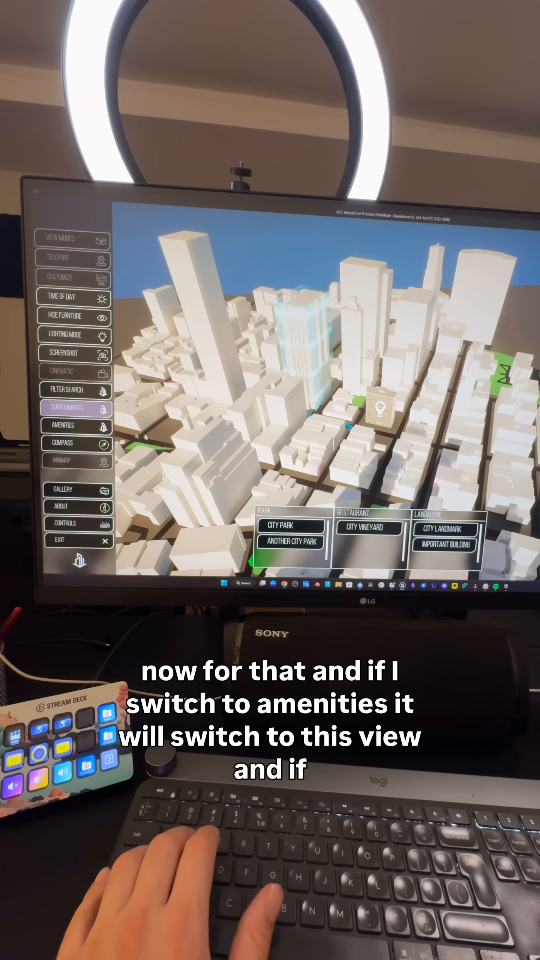
left_click(76, 425)
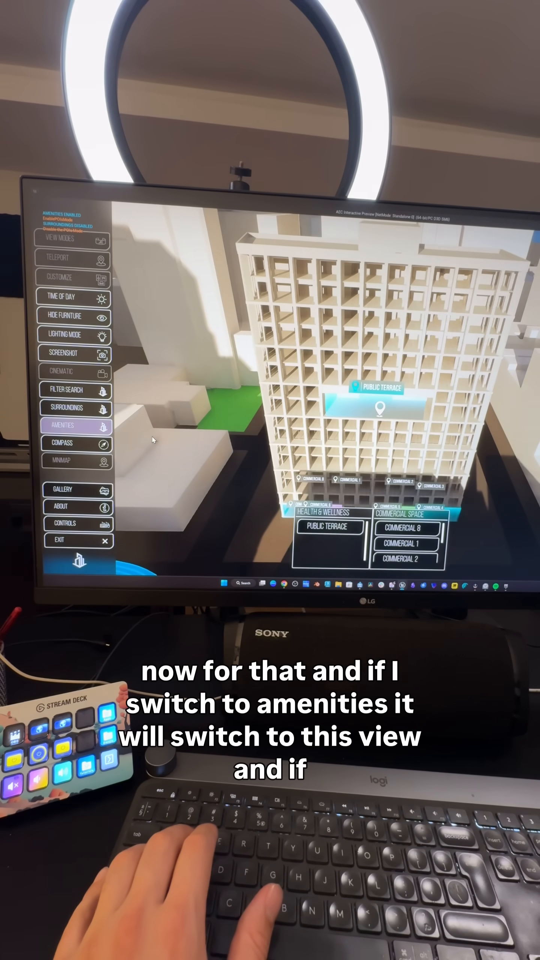